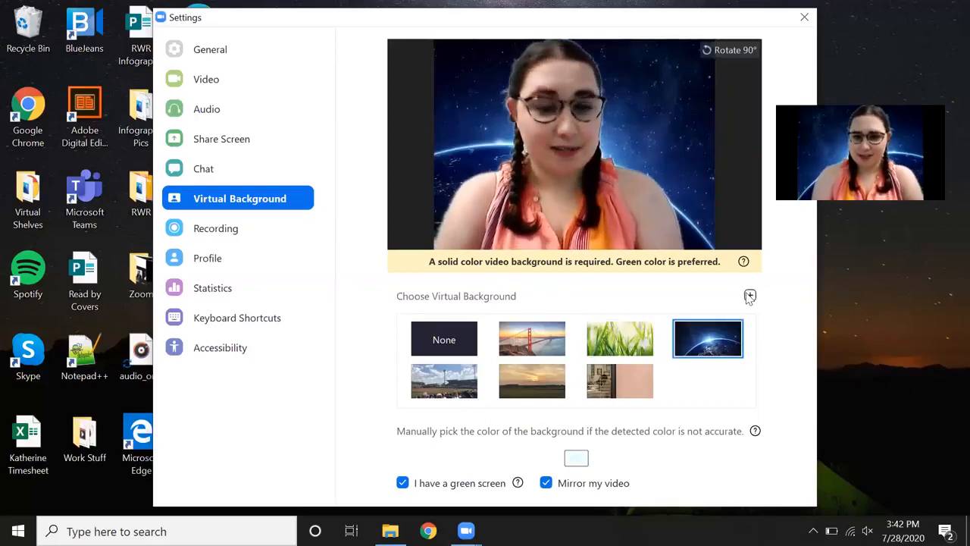
# Step: Add the campus building photo as a new virtual background behind the video
pyautogui.click(707, 380)
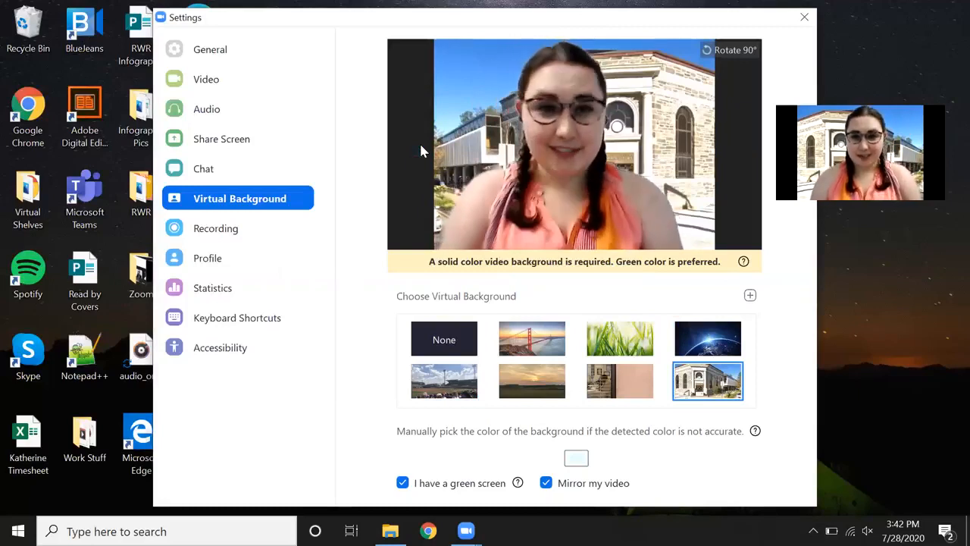
# Step: Close the Zoom Settings window, leaving only the desktop and video preview
pyautogui.click(803, 17)
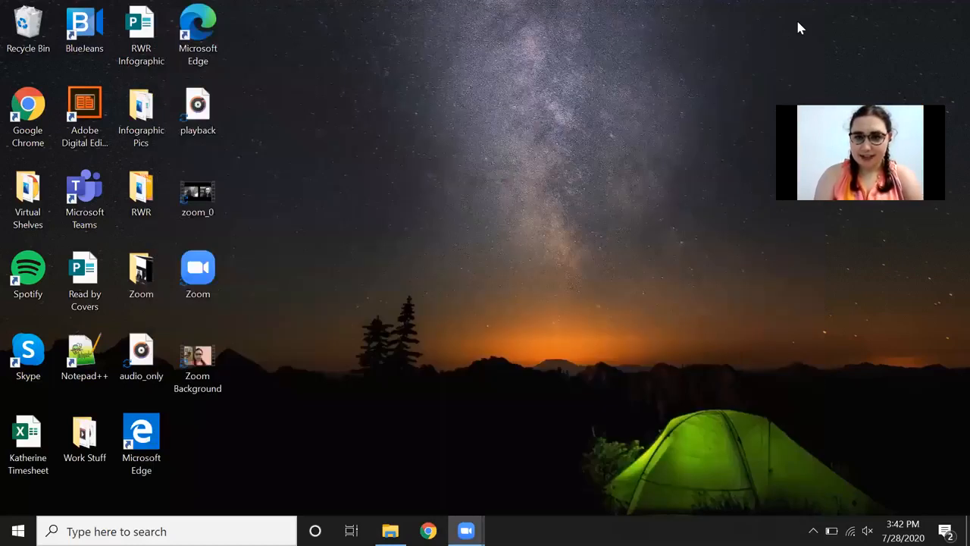